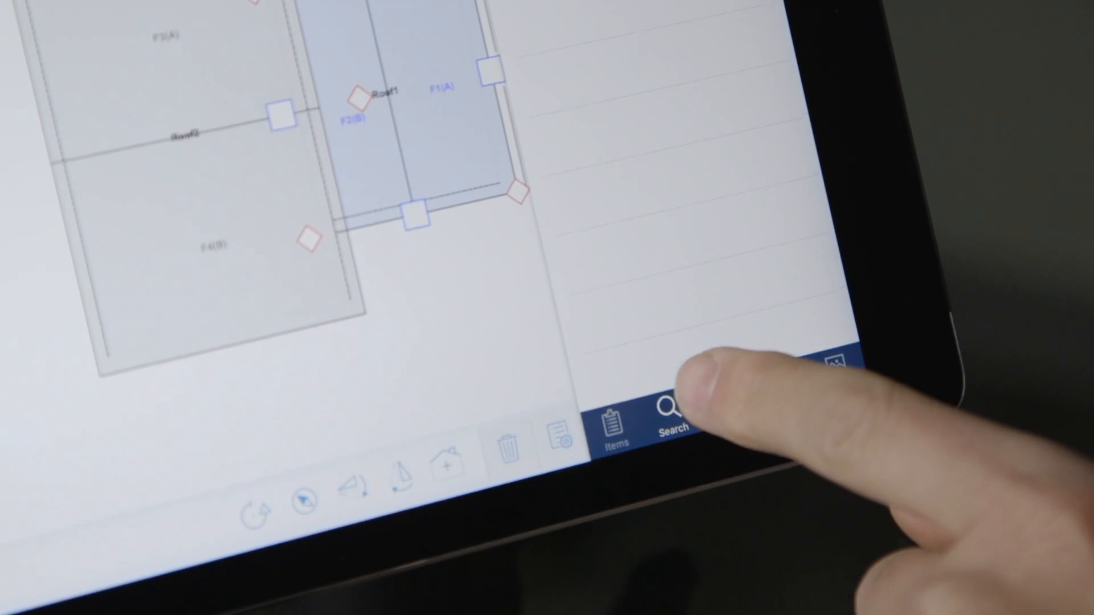
Step: Search the price list, open the RFG220 item's details, and show its waste percentages
left_click(668, 415)
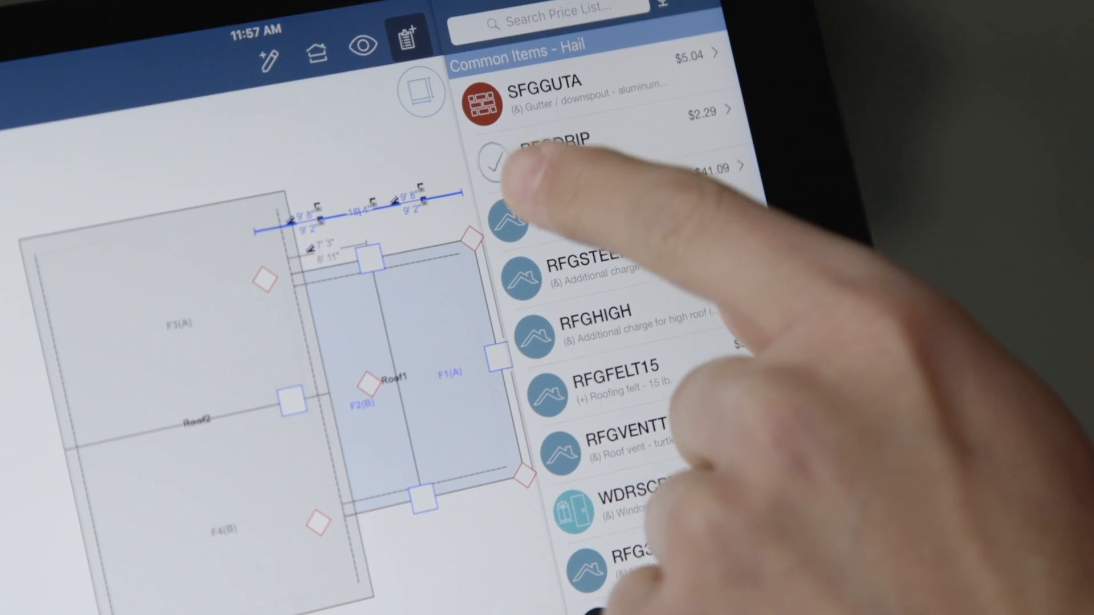
scroll("down", 3)
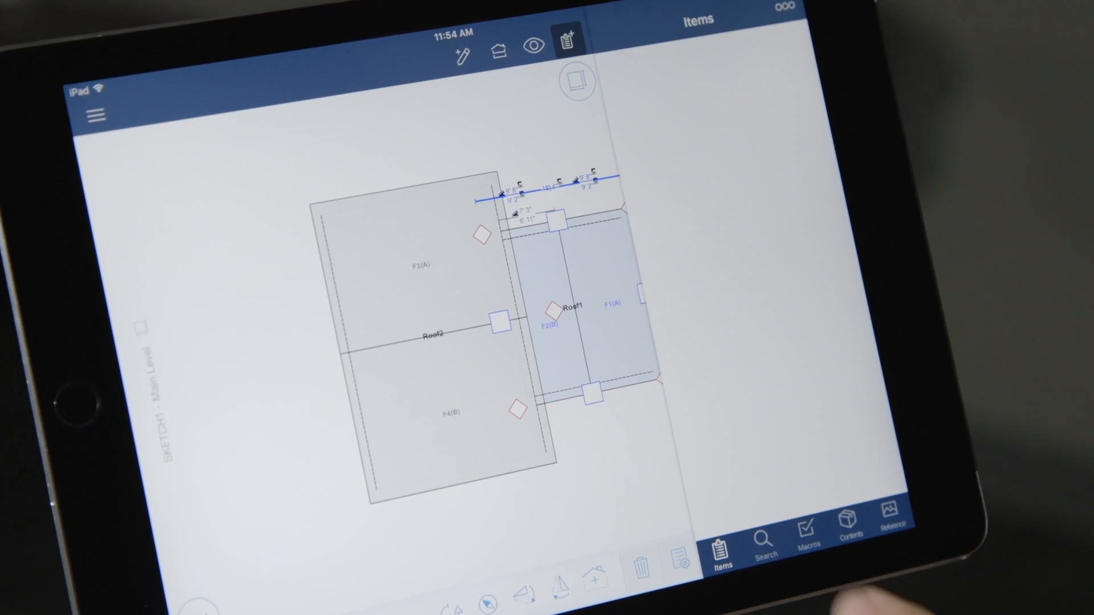
left_click(762, 531)
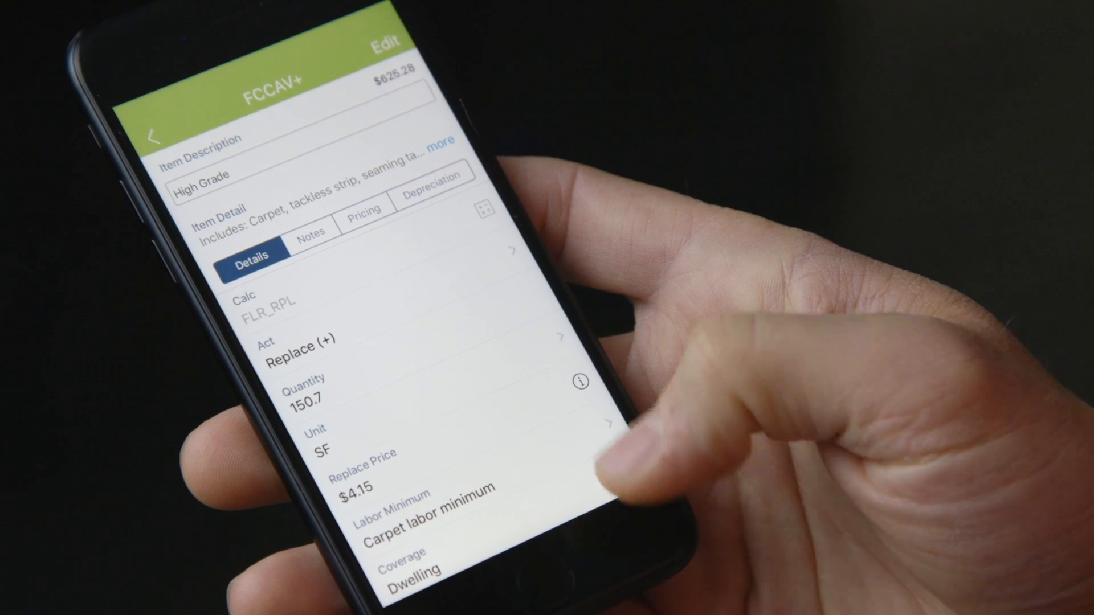
left_click(580, 381)
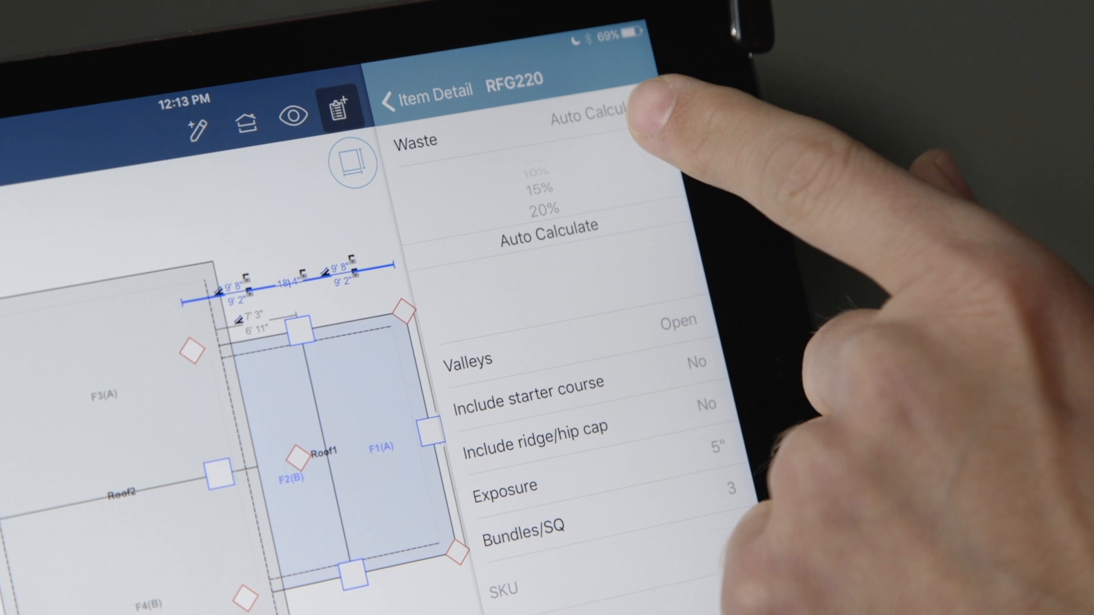
left_click(389, 94)
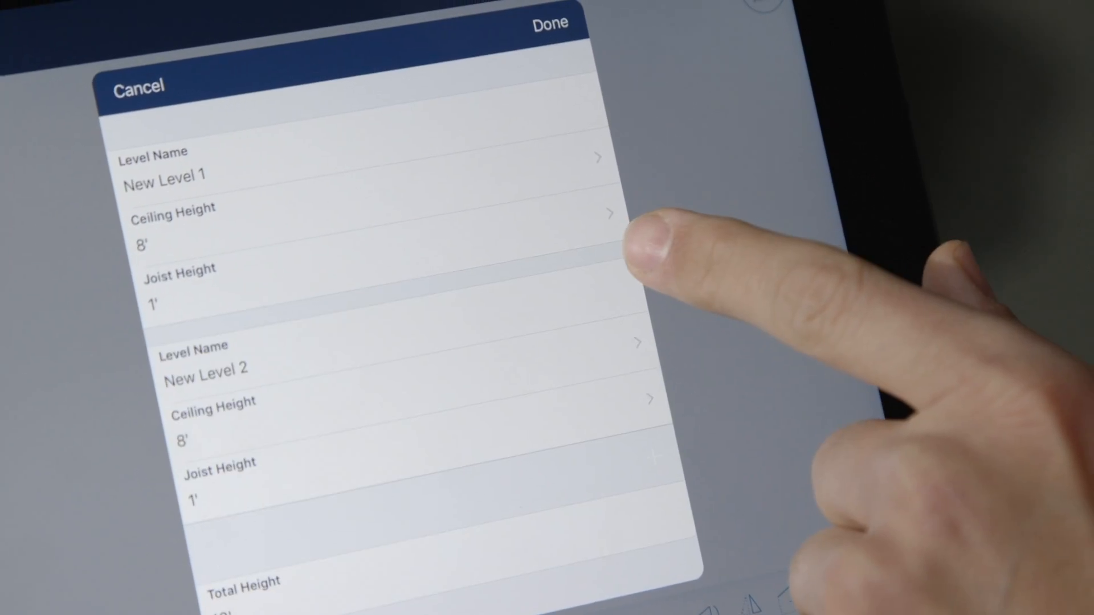
Step: Edit New Level 1's ceiling height in the add-level dialog
left_click(550, 22)
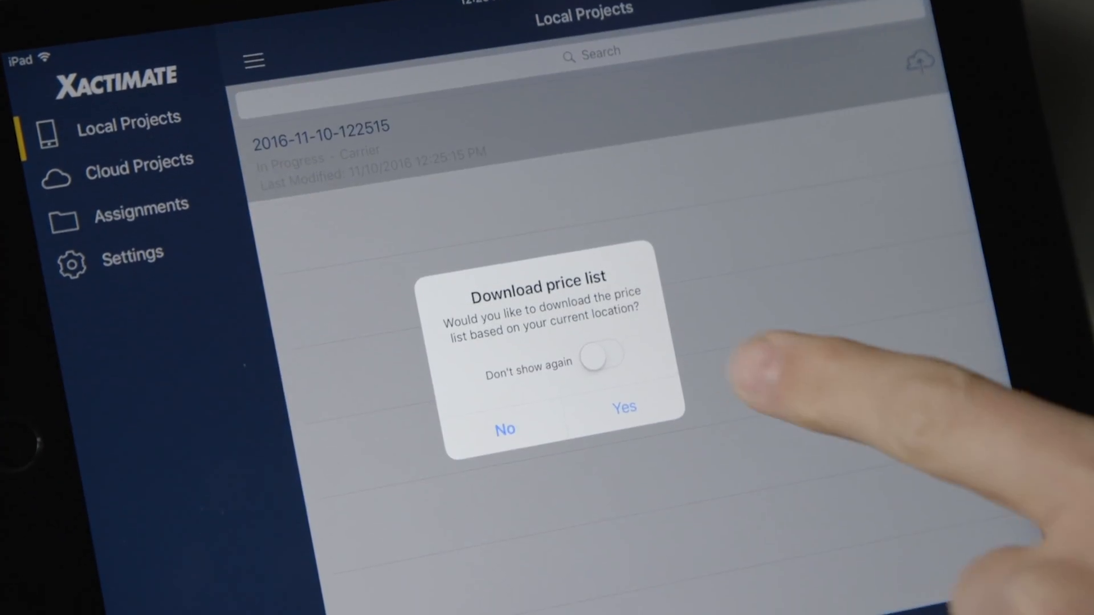
left_click(600, 355)
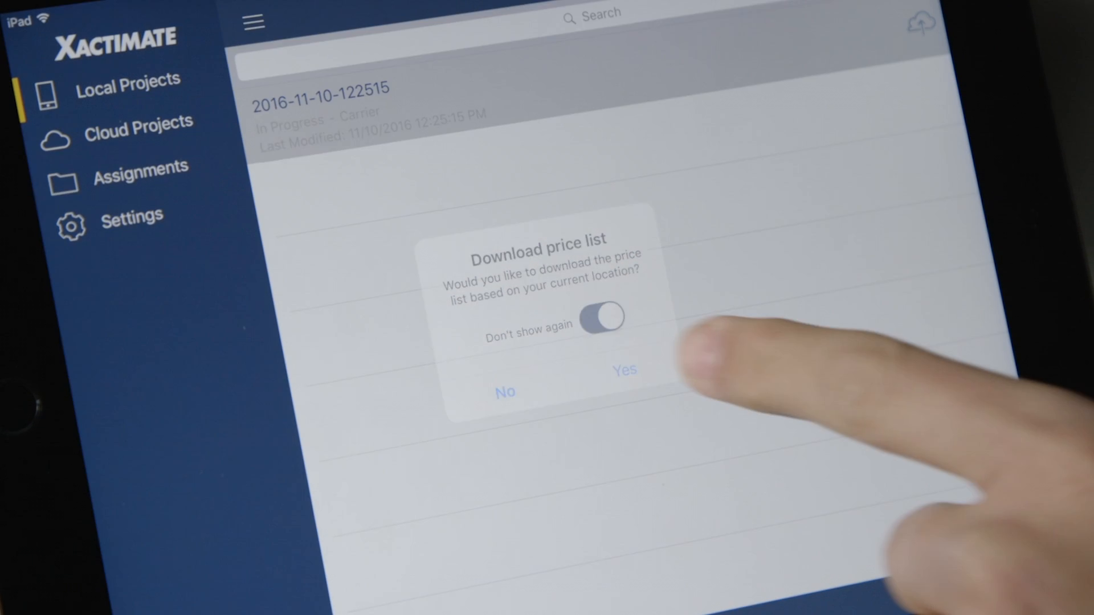
left_click(623, 370)
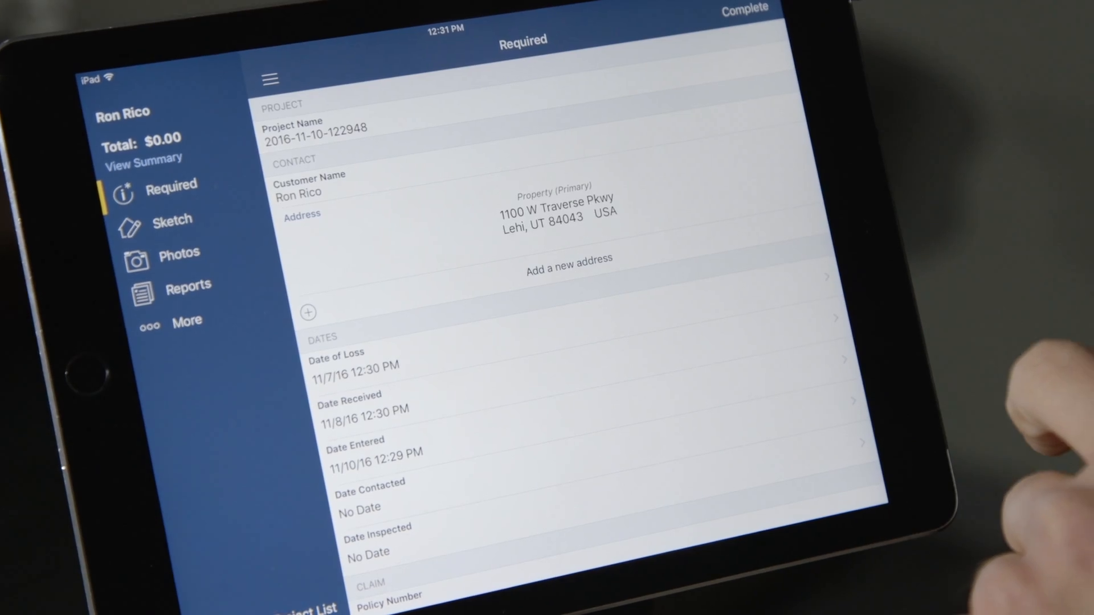
scroll("down", 3)
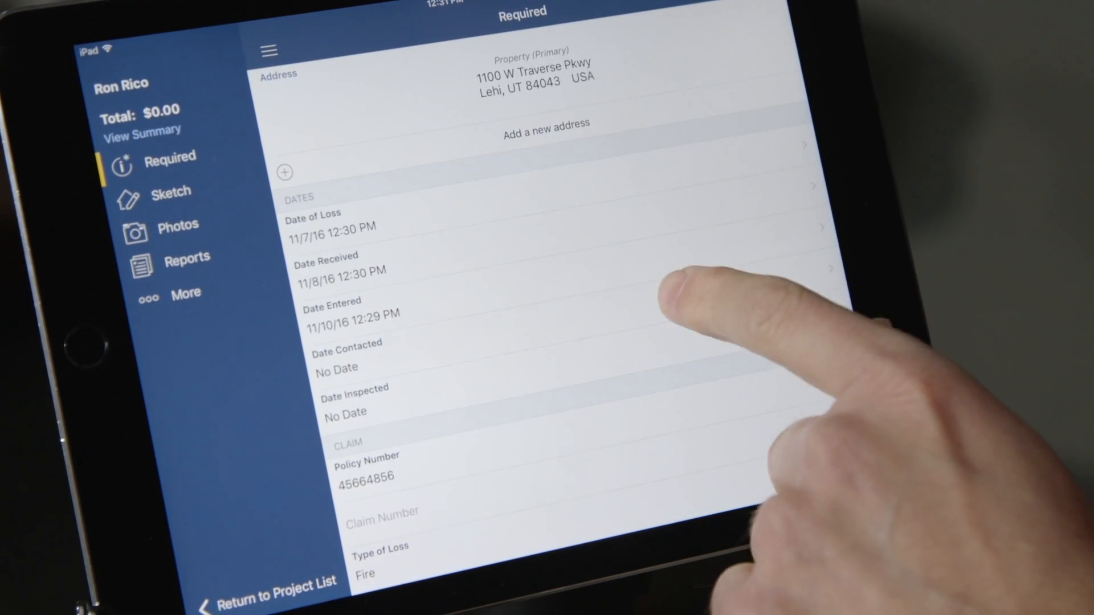
left_click(360, 353)
type("133345643")
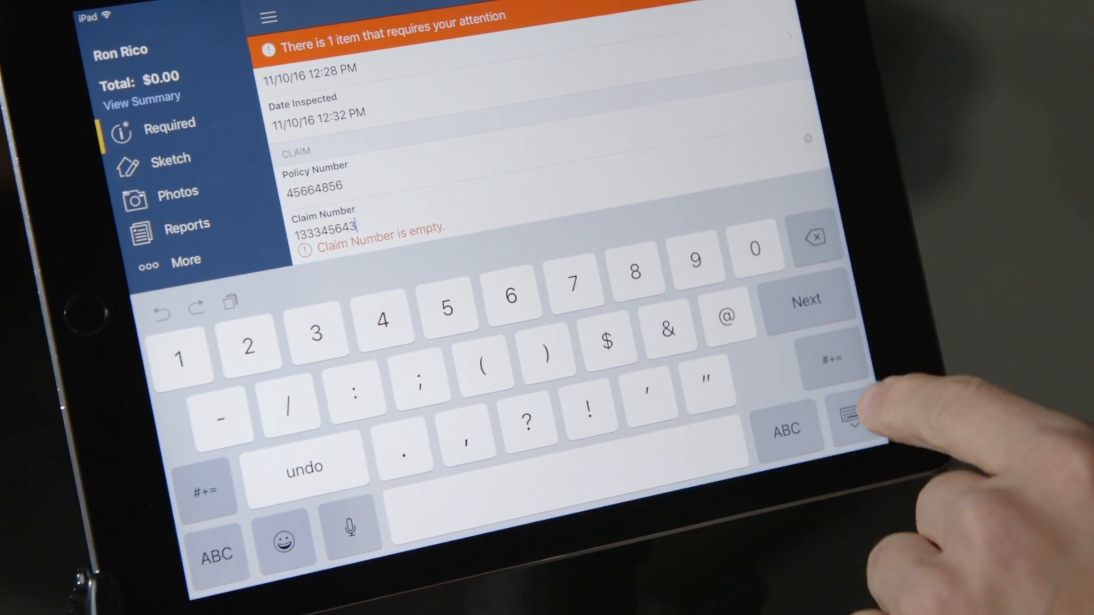
left_click(843, 418)
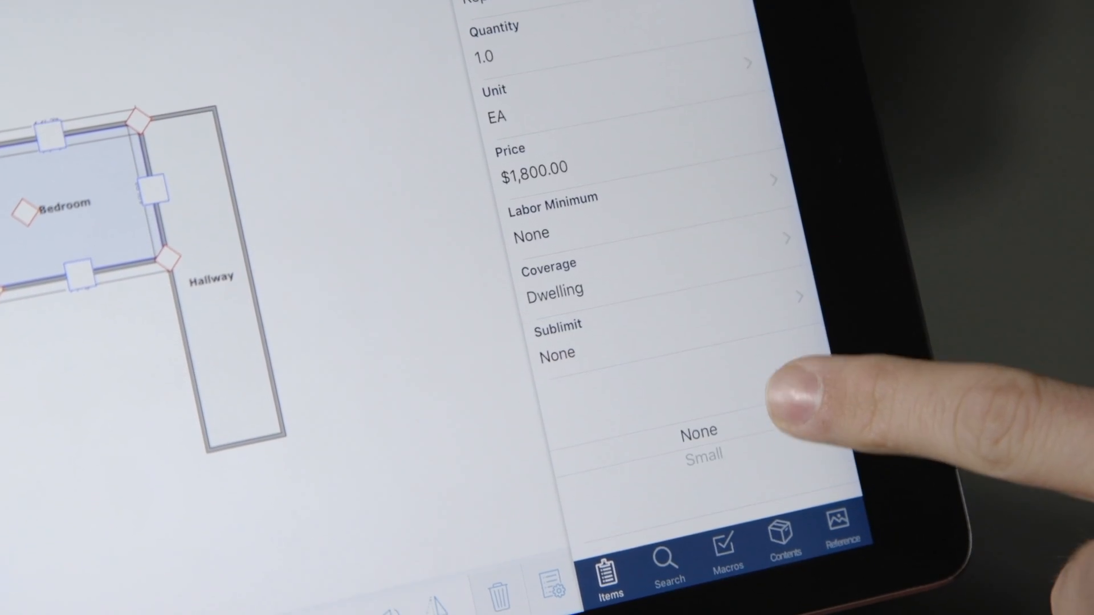
Step: Pick Small in the sublimit picker for the $1,800.00 Dwelling item
left_click(702, 456)
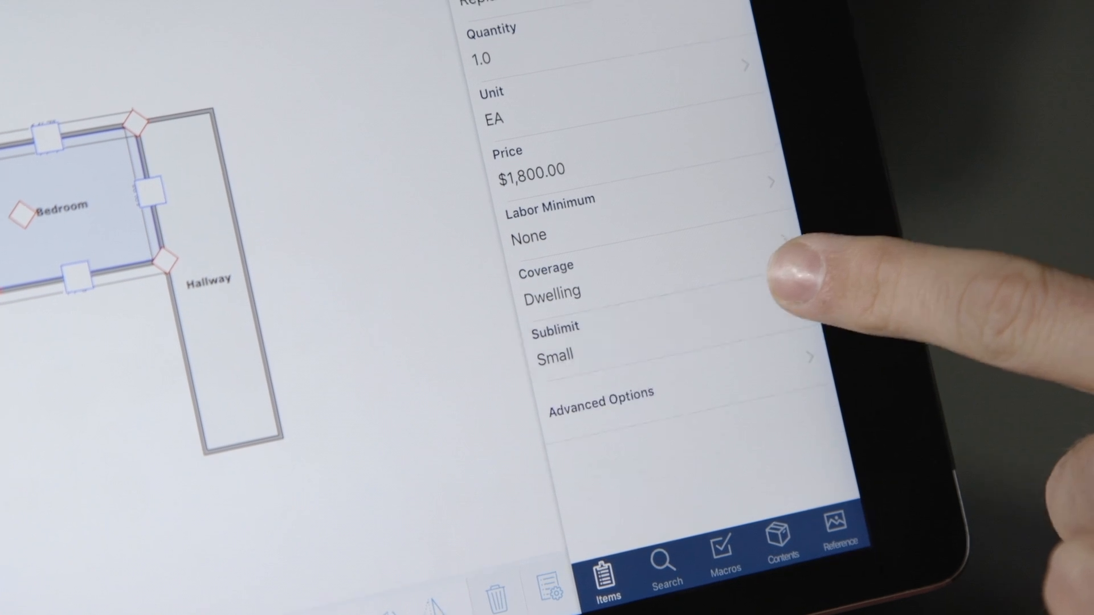